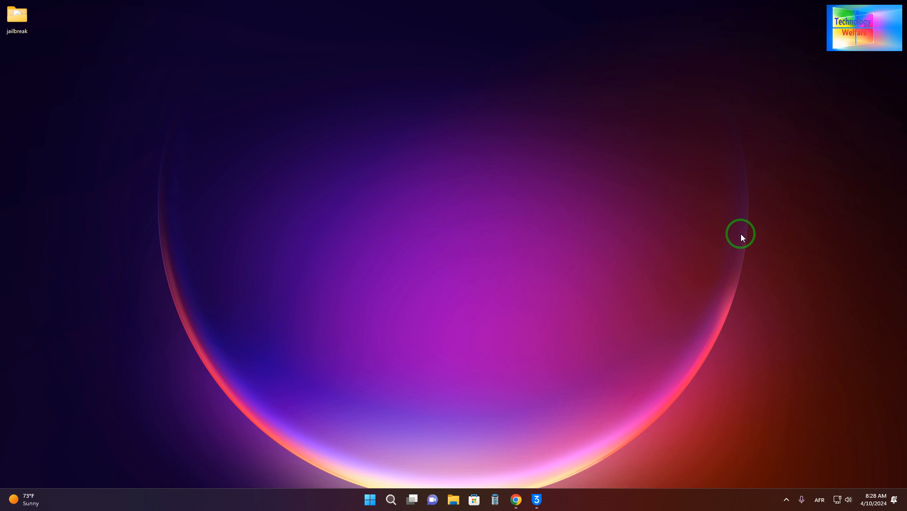
Refresh the desktop and briefly look inside the jailbreak folder.
right_click(508, 217)
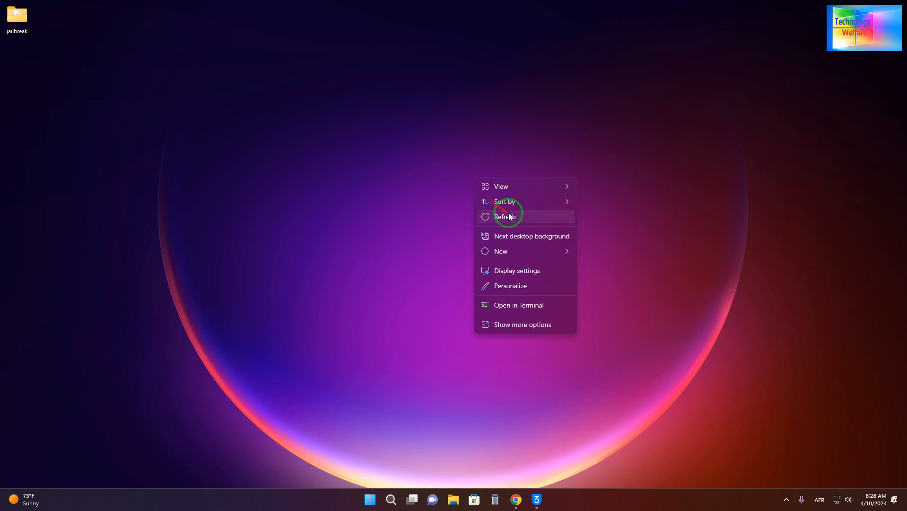
click(506, 217)
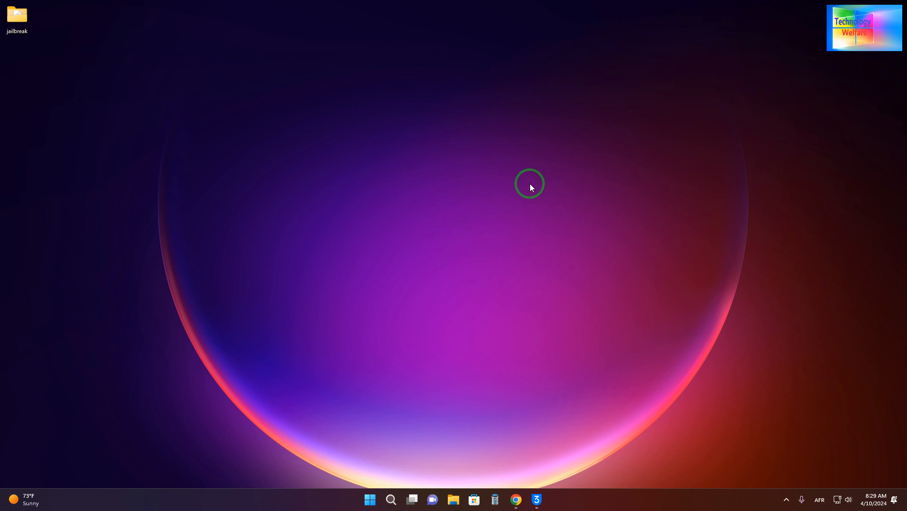
click(17, 15)
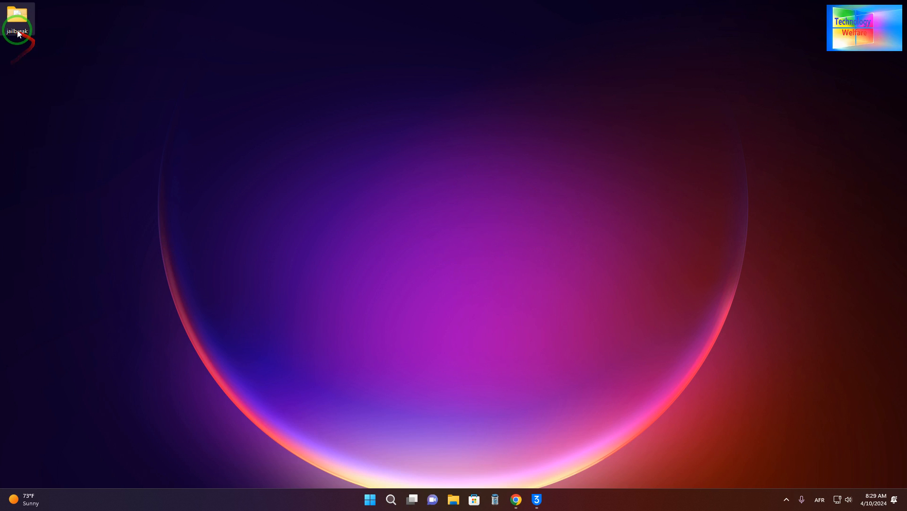
double_click(17, 14)
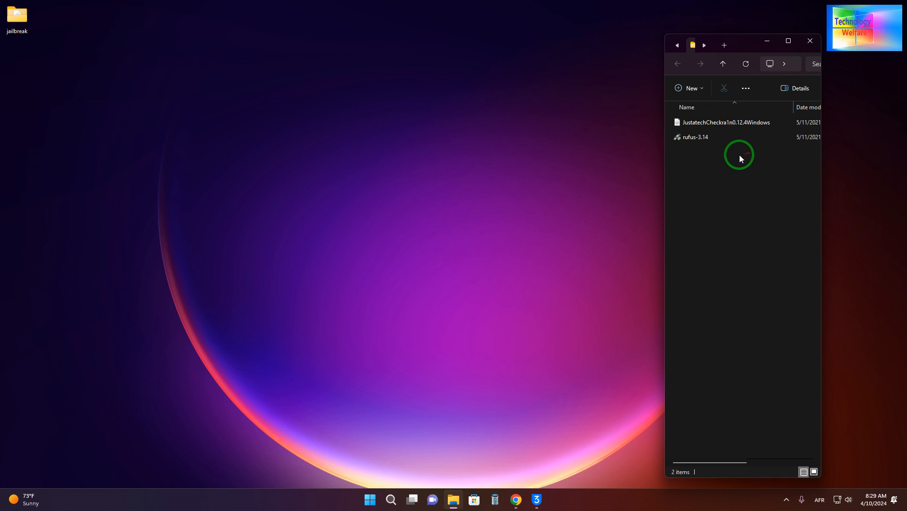
mouse_move(725, 163)
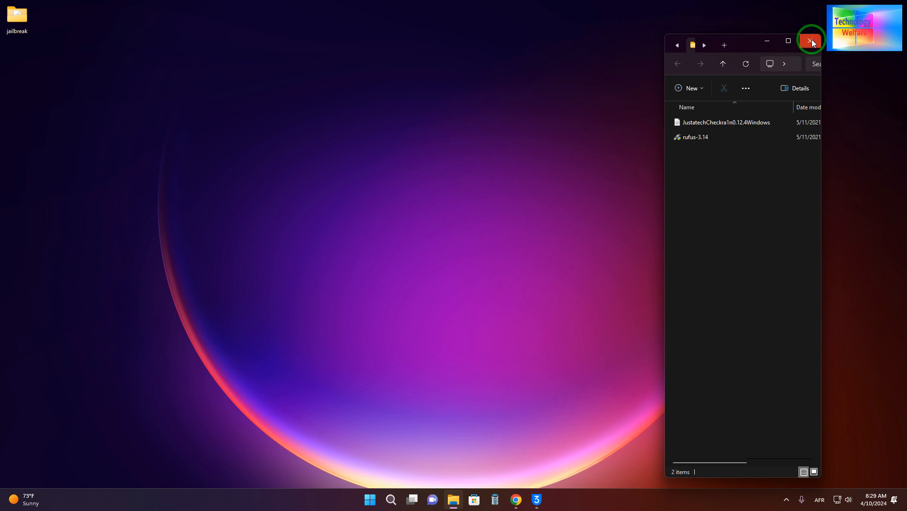
click(810, 43)
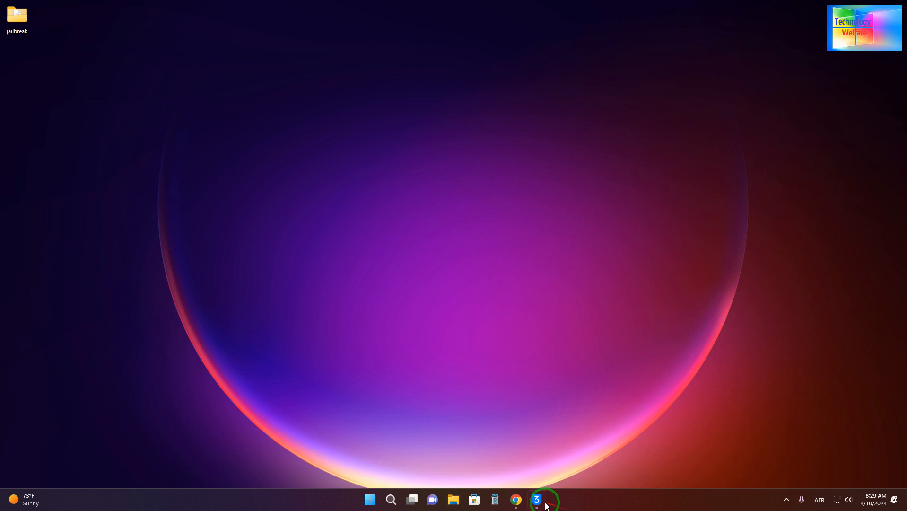
Bring up 3uTools and start Jailbreak Now for the connected iPhone 6 on iOS 12.5.7.
click(541, 499)
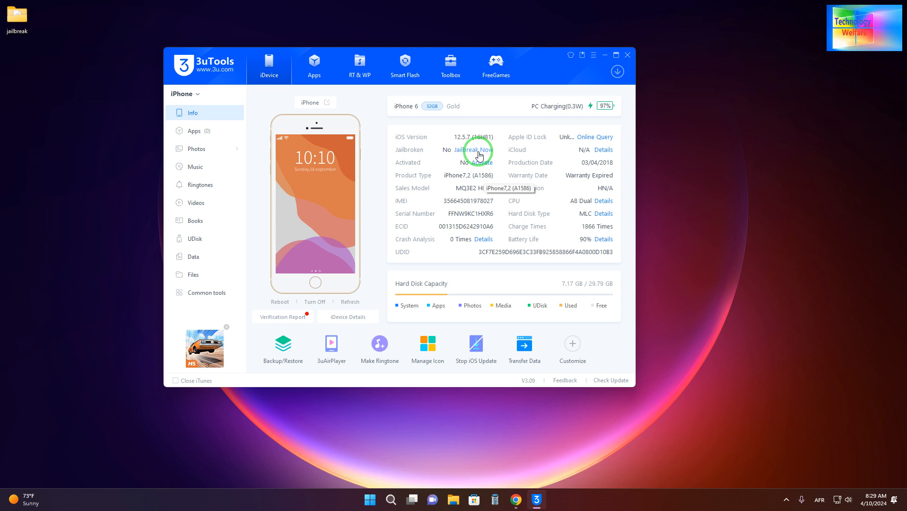
click(473, 150)
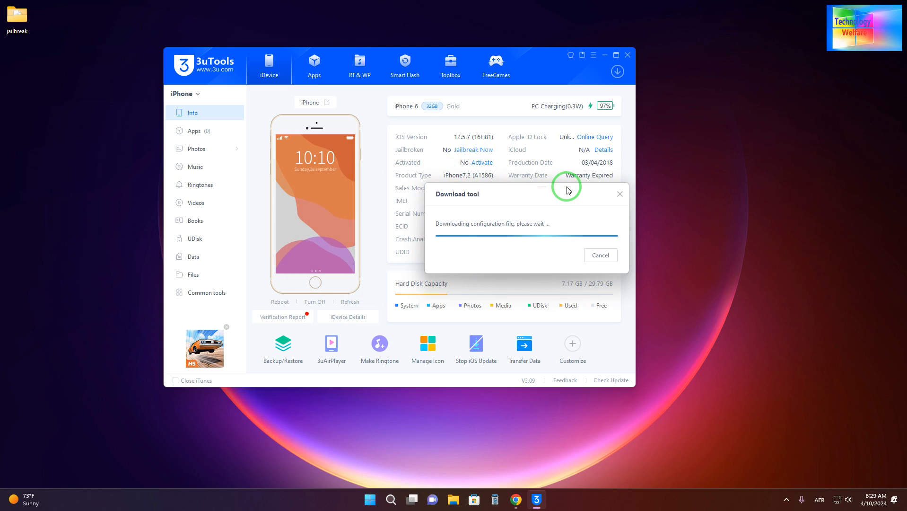
click(620, 193)
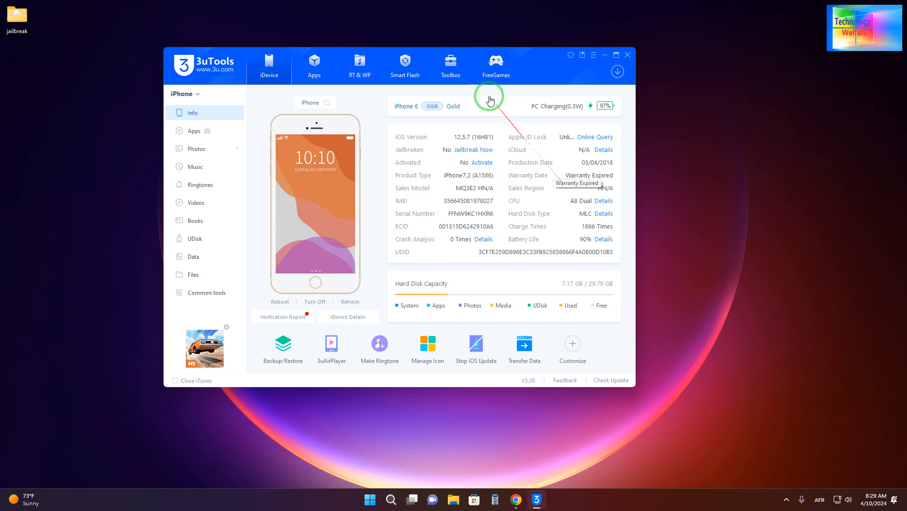
click(473, 150)
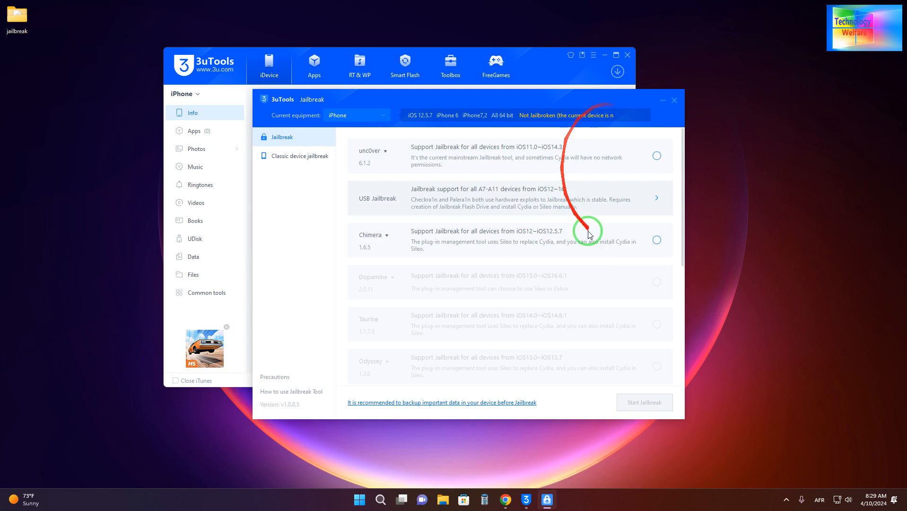
Start making a USB Jailbreak drive, agreeing to erase the flash drive.
click(656, 198)
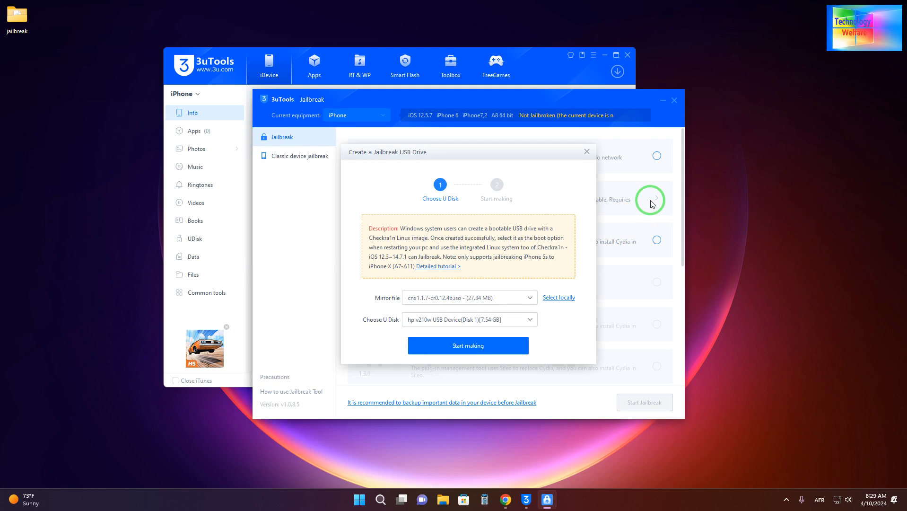
click(468, 345)
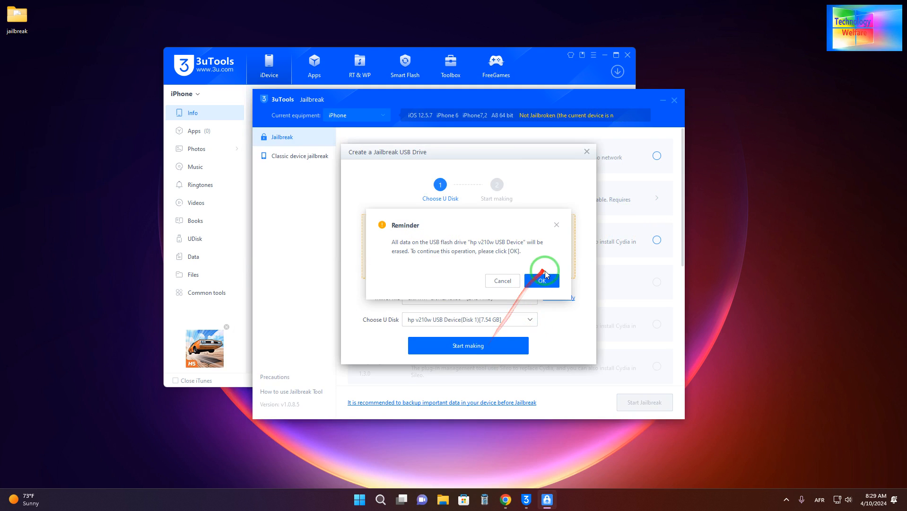
click(543, 280)
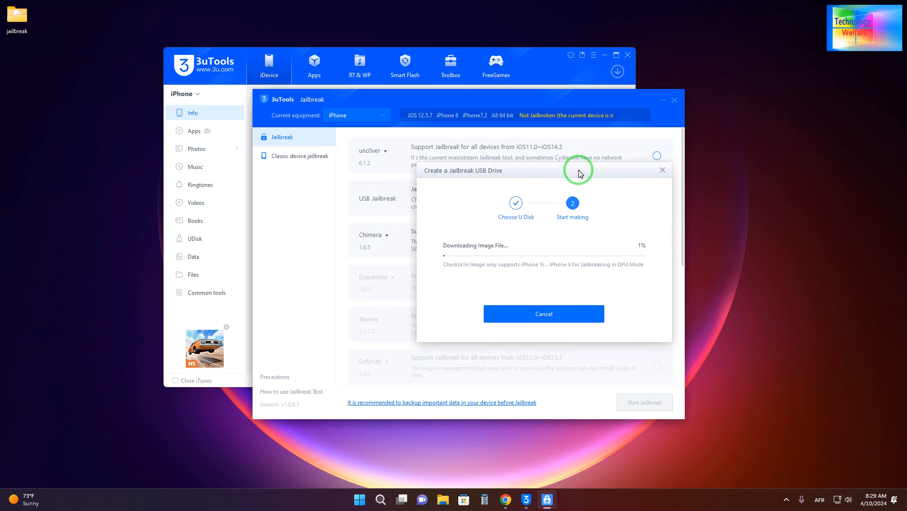
mouse_move(623, 300)
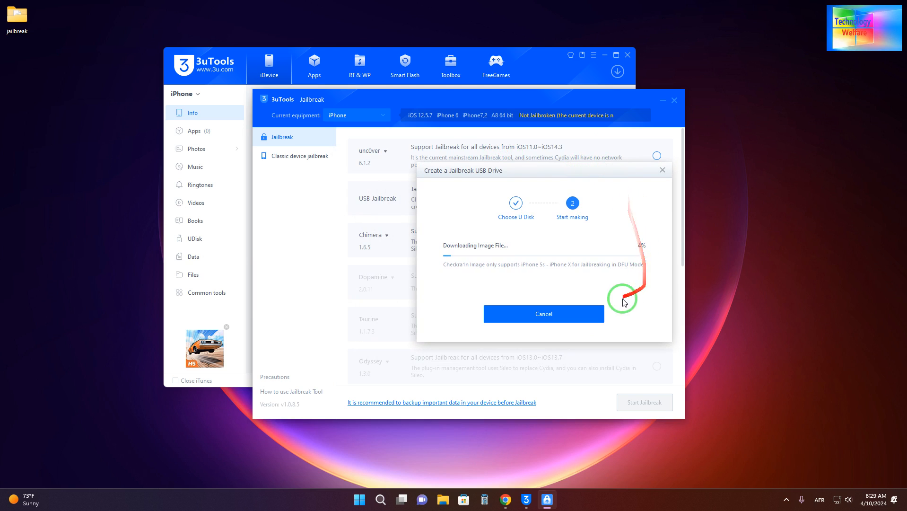
Cancel the image download and close the USB creation dialog and Jailbreak window.
click(544, 313)
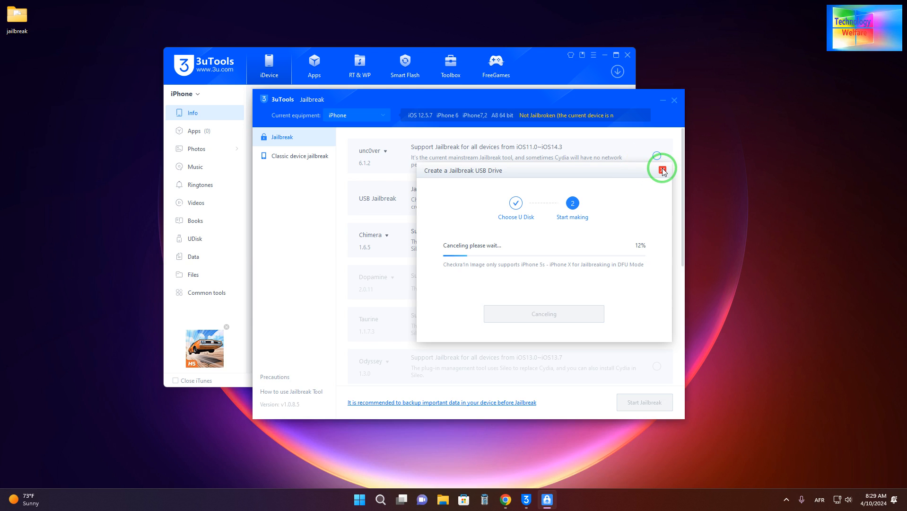
click(662, 169)
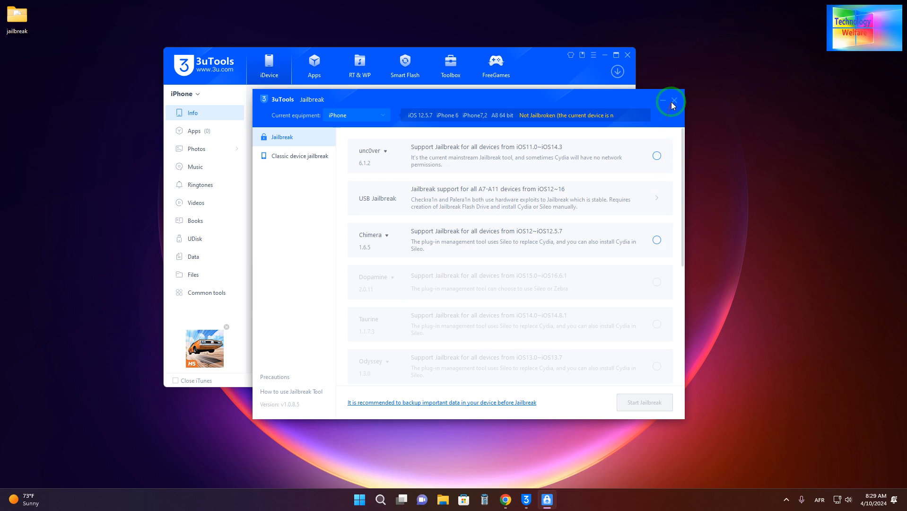
click(675, 100)
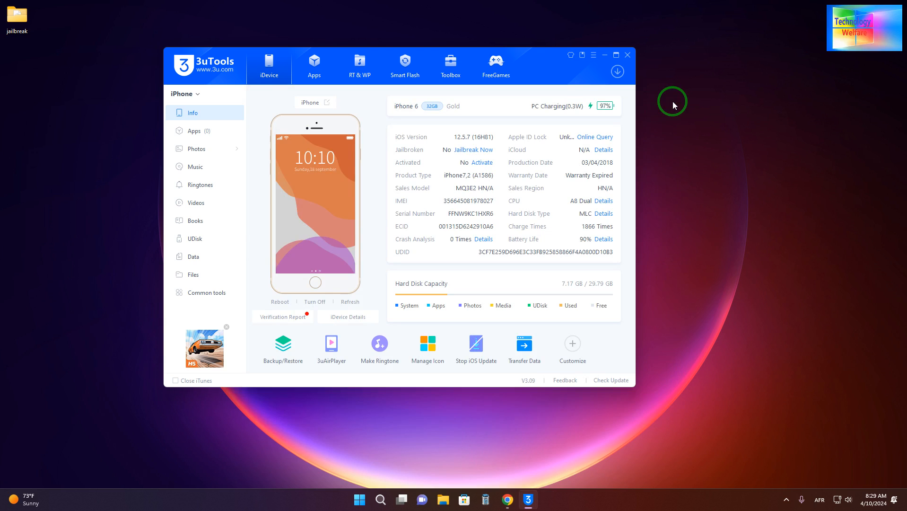
Show the 3uTools Toolbox, then return to the jailbreak folder on the desktop.
click(451, 64)
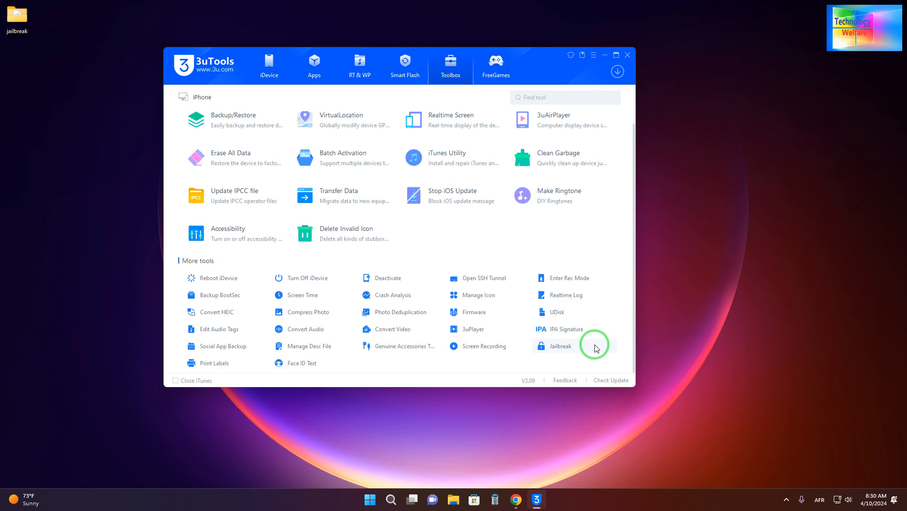
mouse_move(625, 47)
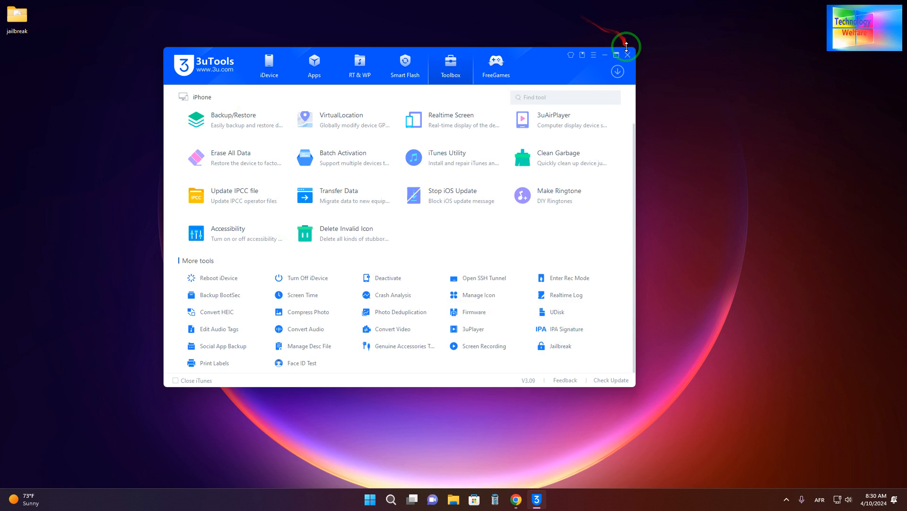
click(627, 54)
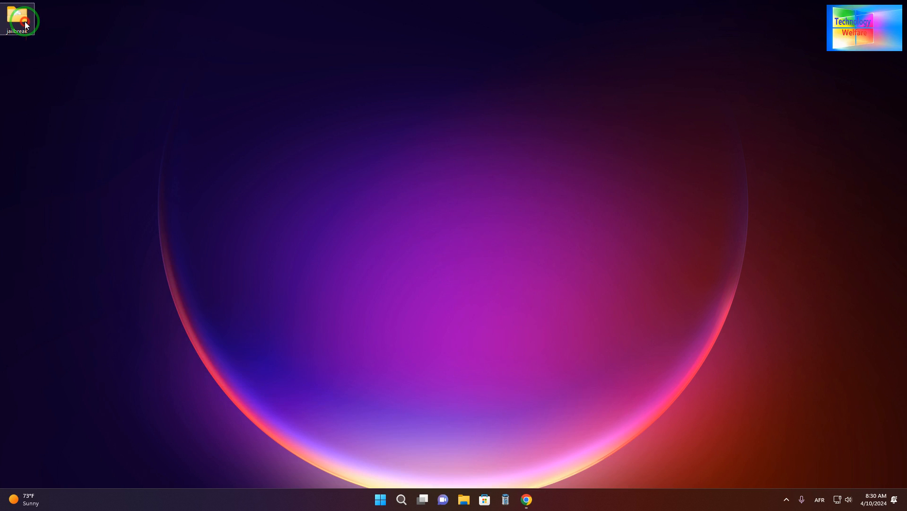
Launch rufus-3.14 from the jailbreak folder so Rufus detects the 8 GB USB drive.
double_click(17, 15)
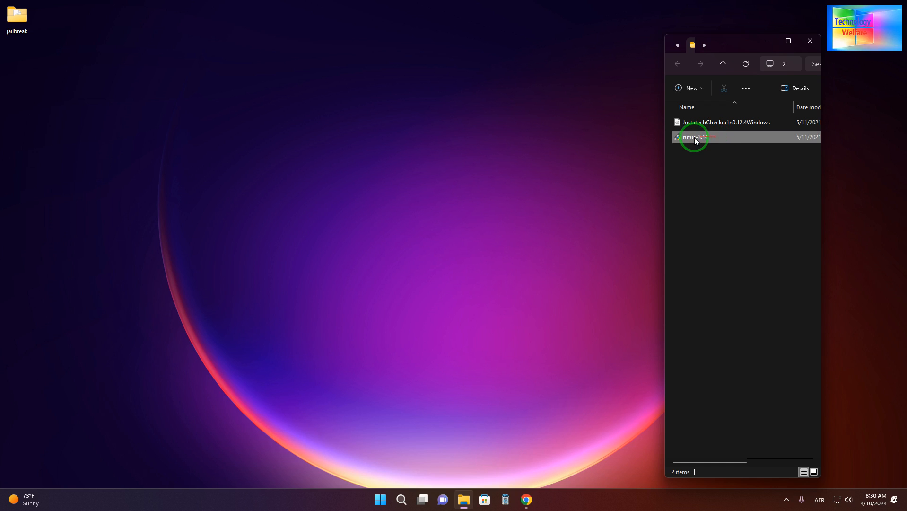
mouse_move(253, 131)
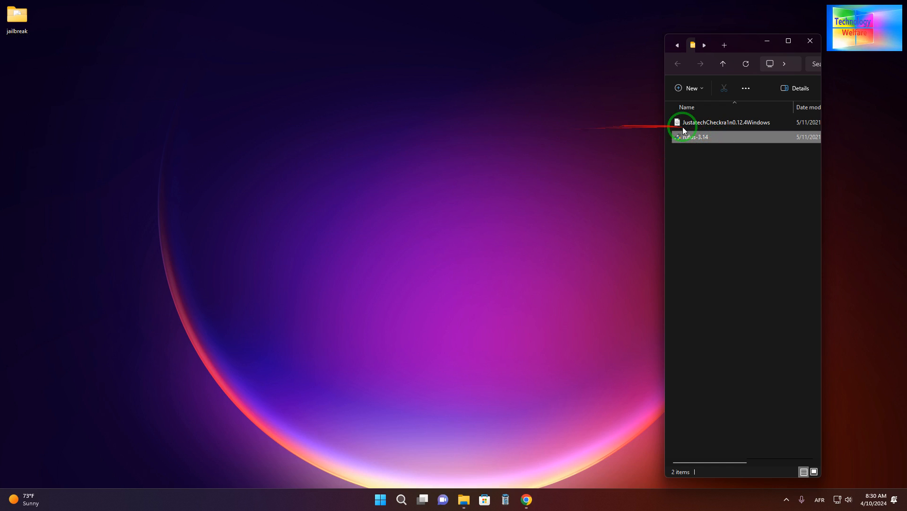
double_click(696, 136)
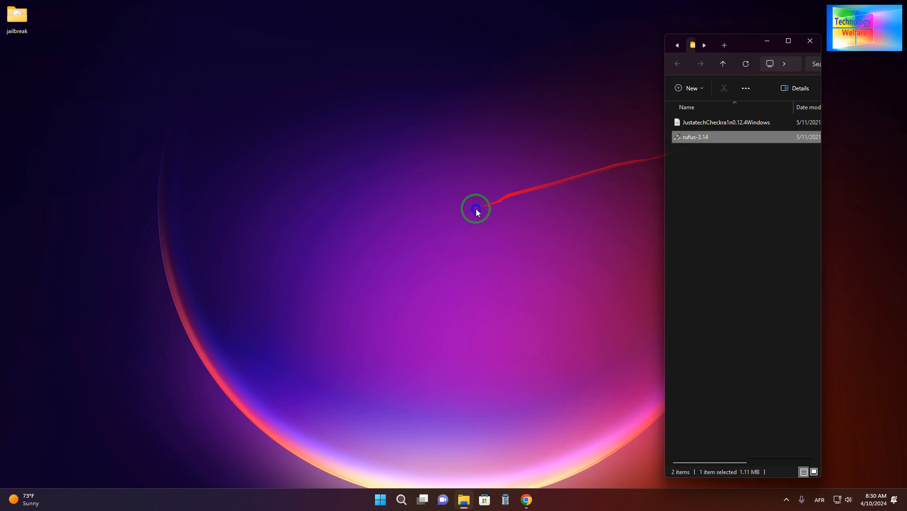
right_click(694, 136)
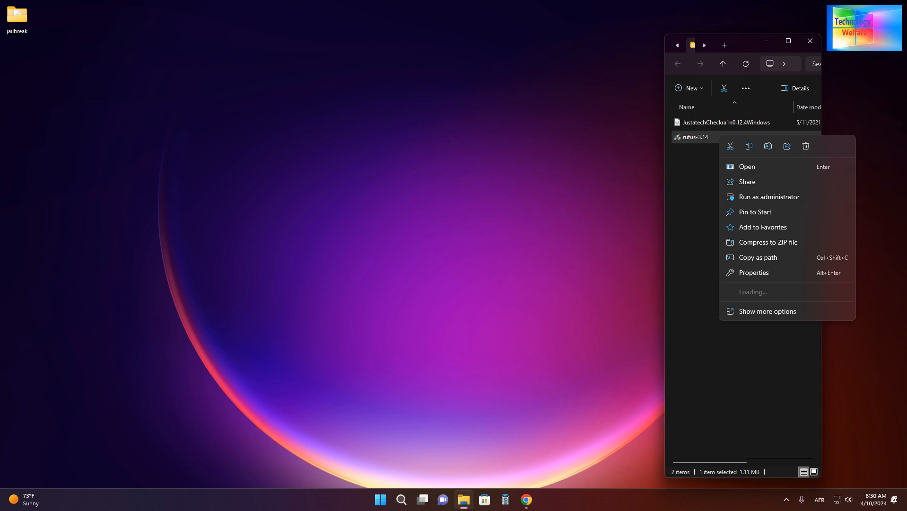
click(641, 86)
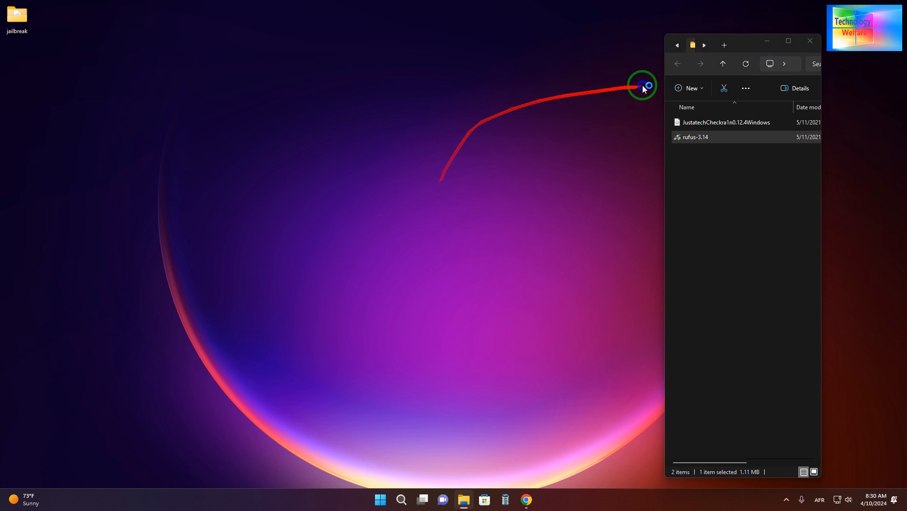
double_click(696, 136)
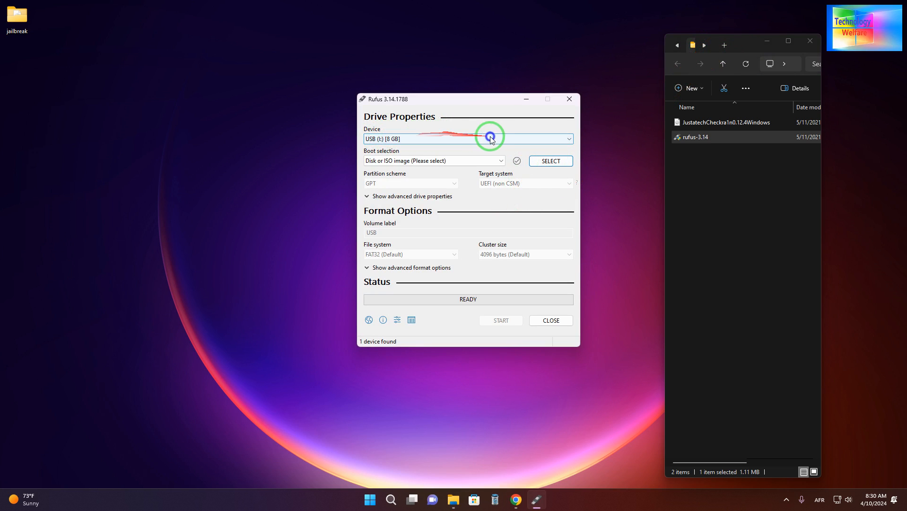
click(567, 138)
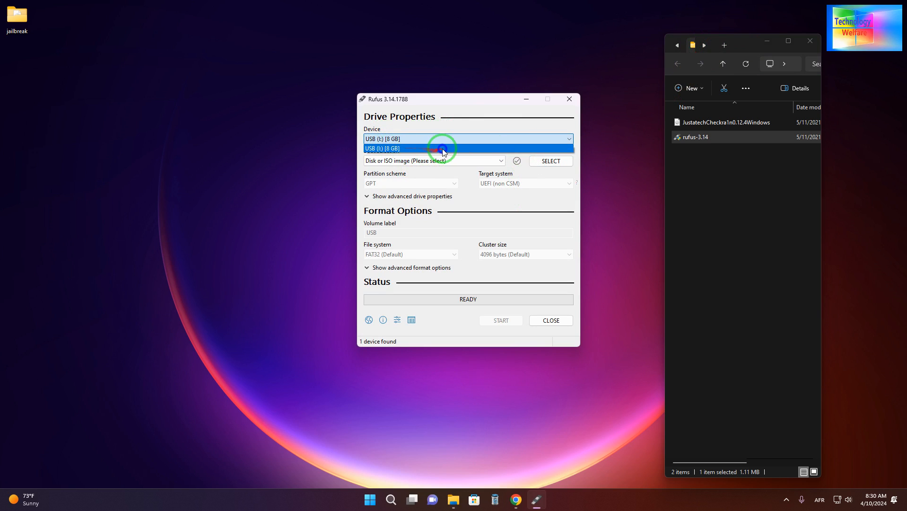
click(442, 149)
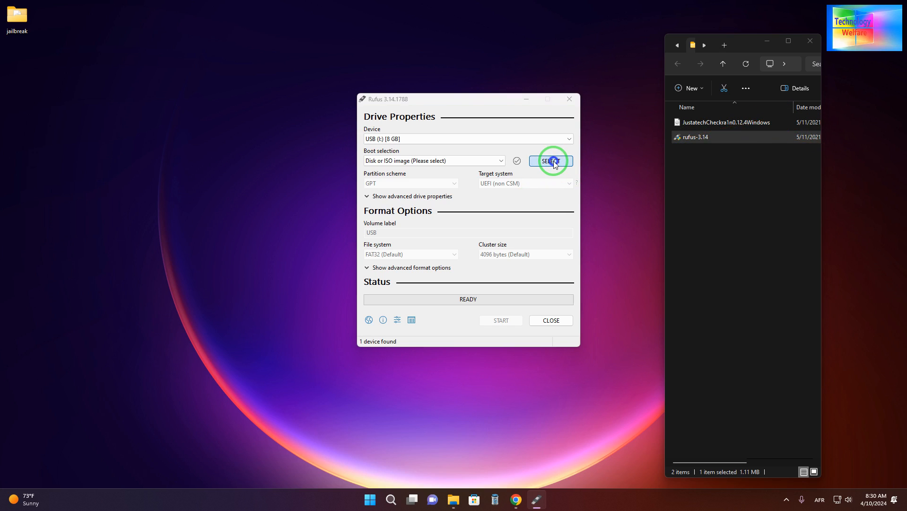
Load JustatechCheckra1n0.12.4Windows.iso as the boot image for the 8 GB drive.
click(552, 161)
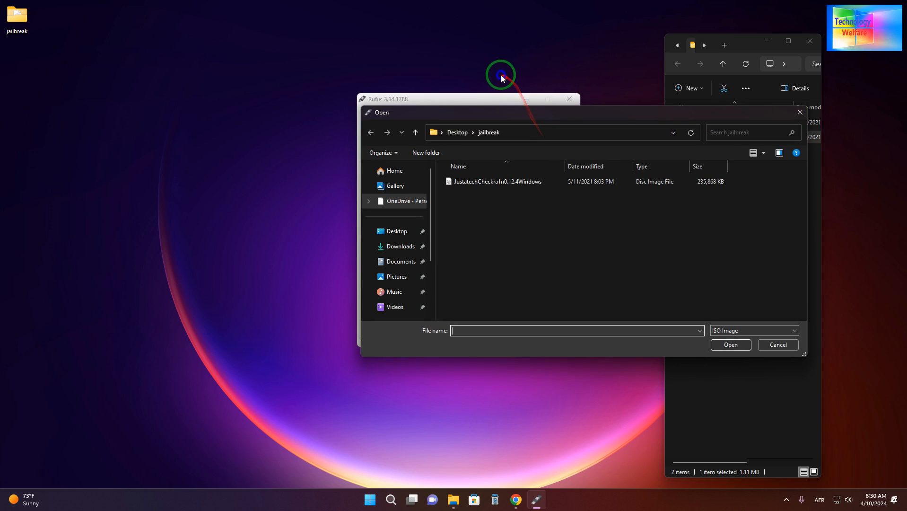
click(488, 181)
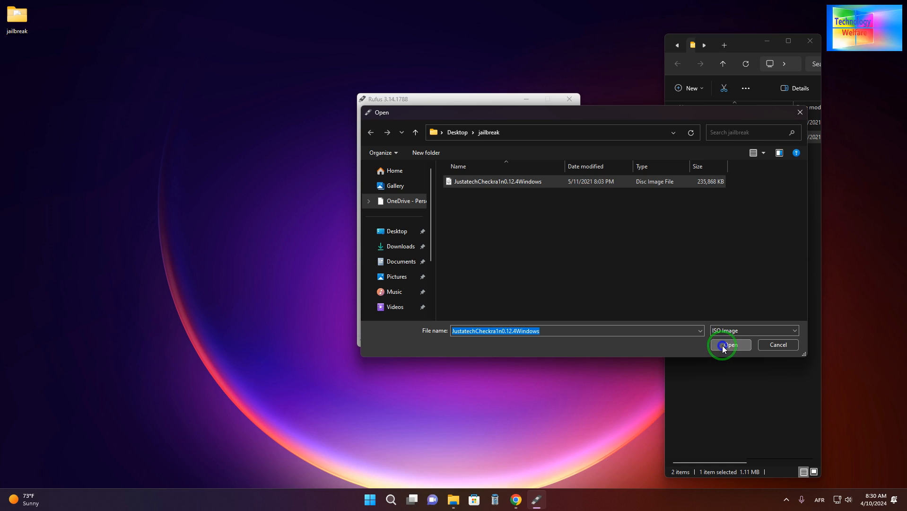
click(723, 345)
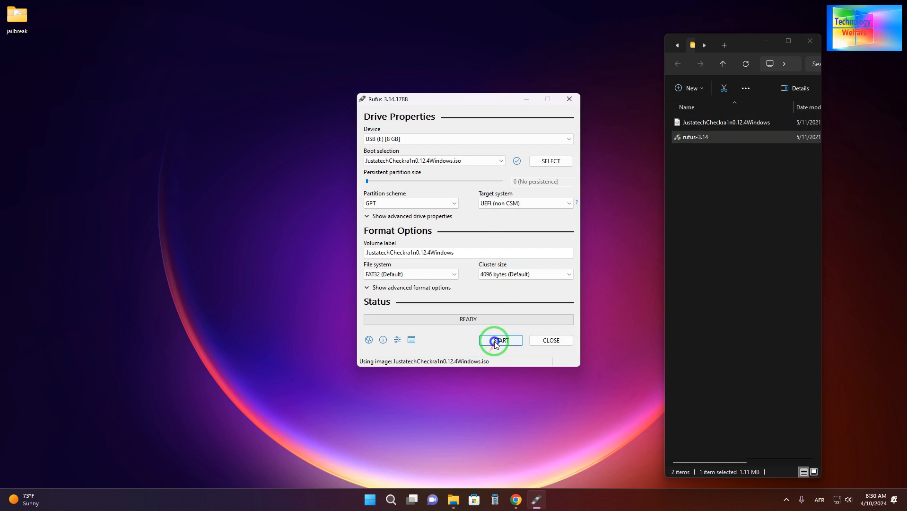
Start writing in ISO Image mode, accepting that all data on the USB drive is erased.
click(500, 340)
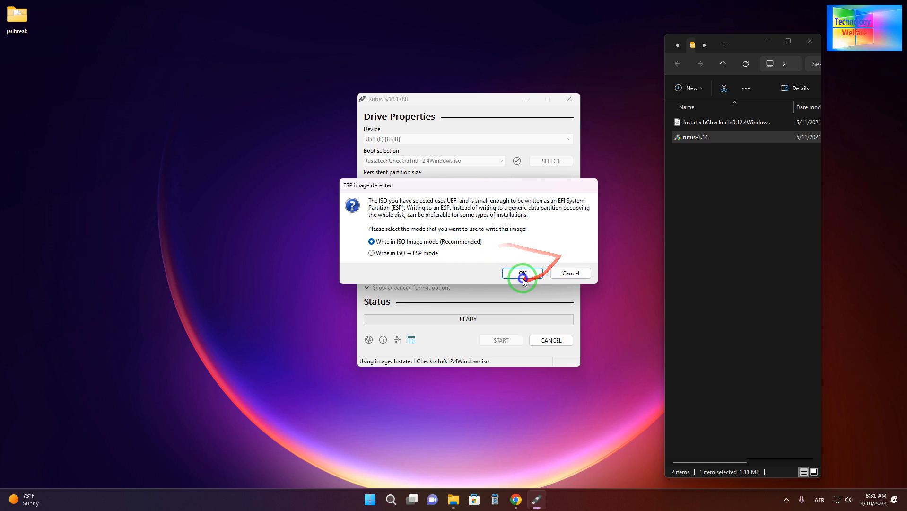
click(521, 273)
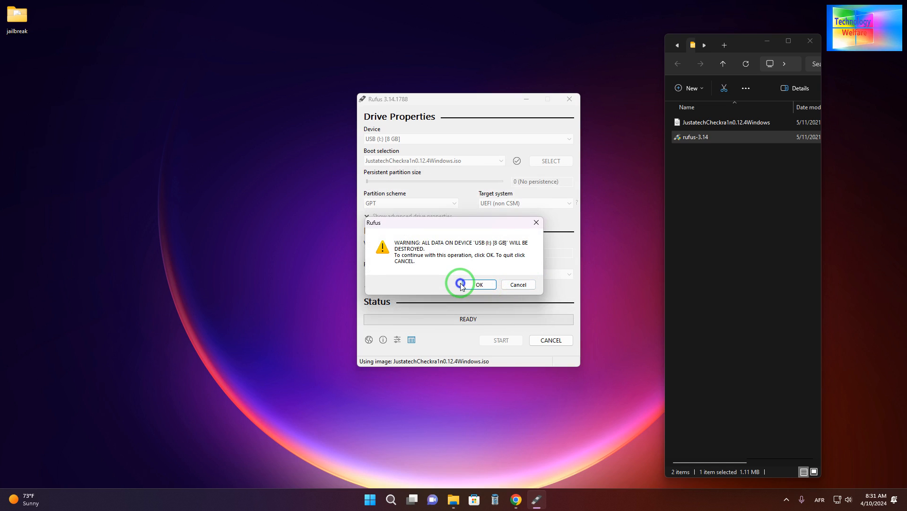
click(460, 284)
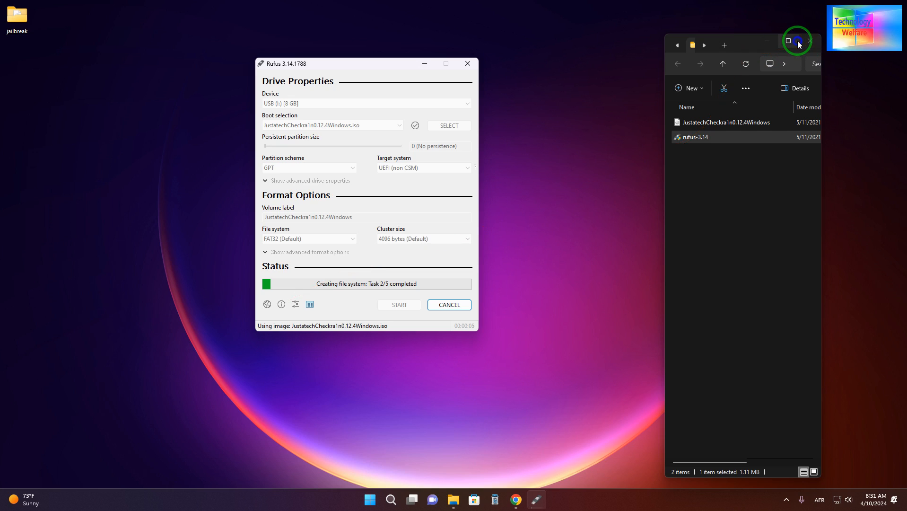
Wait while Rufus copies the ISO files to the 8 GB drive.
click(796, 44)
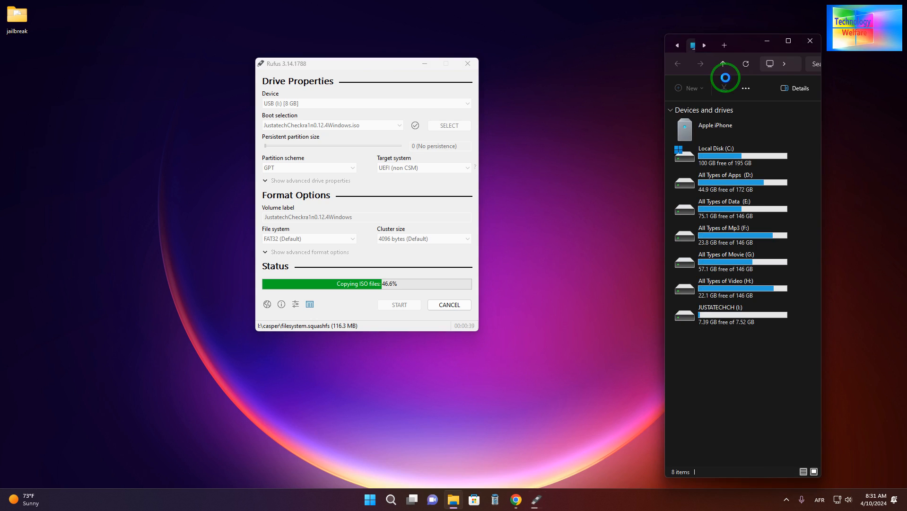
mouse_move(786, 320)
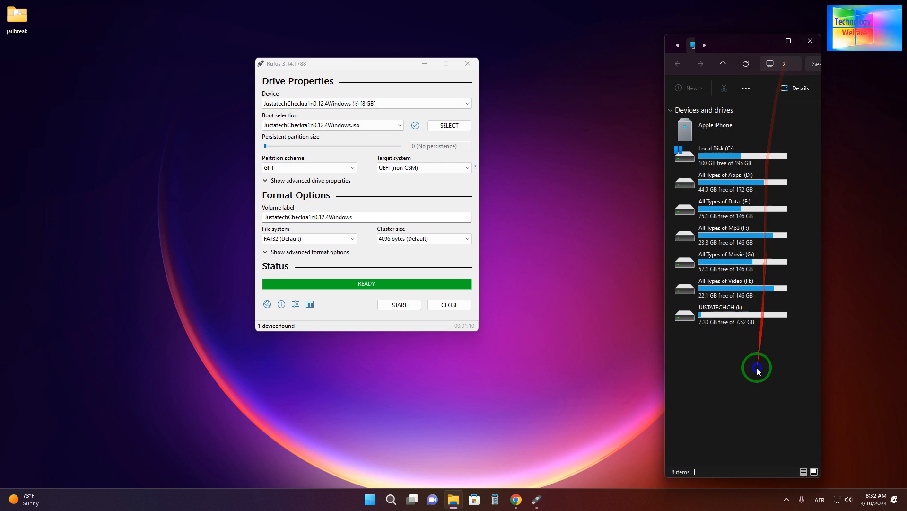
Close Rufus and File Explorer, leaving only the desktop showing.
click(450, 304)
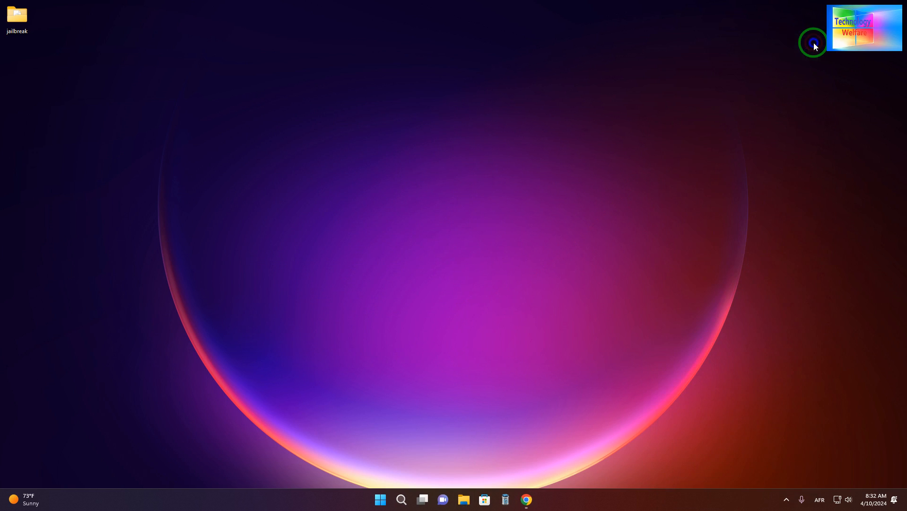
mouse_move(774, 77)
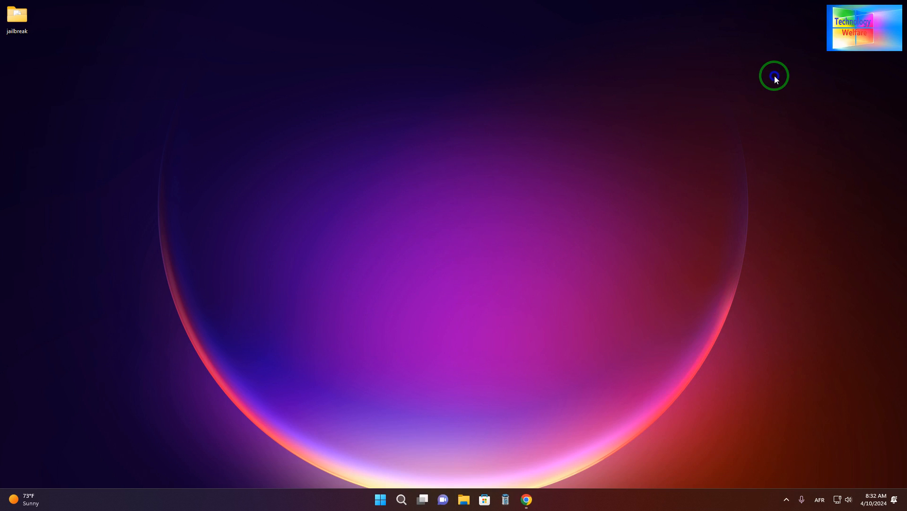